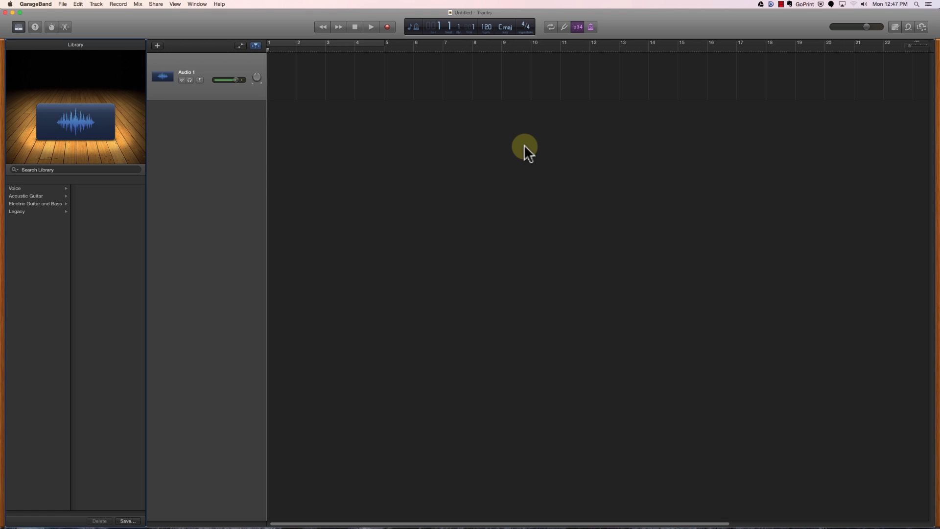
# Browse the menu bar — GarageBand (About), File, Track, Mix, Share and View menus
pyautogui.moveTo(228, 79); pyautogui.dragTo(240, 80)
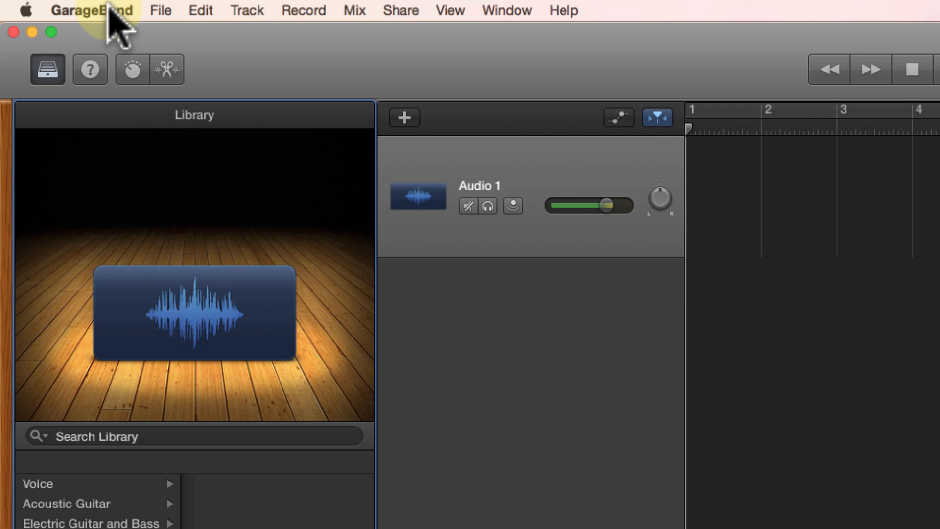
pyautogui.click(91, 10)
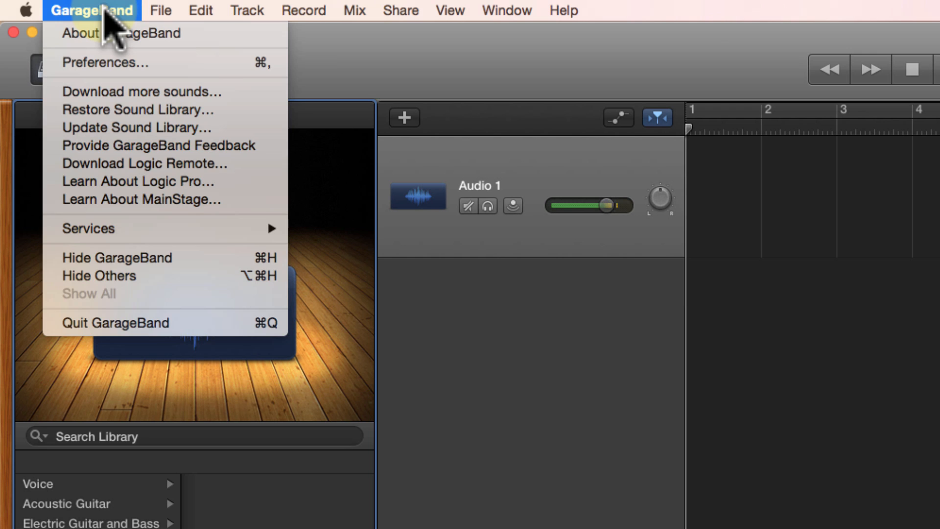
pyautogui.moveTo(119, 34)
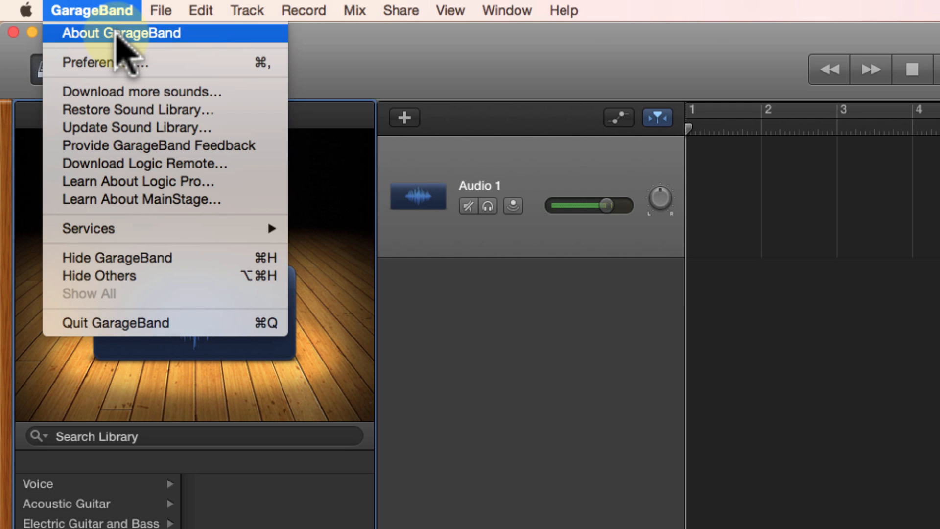
pyautogui.click(121, 33)
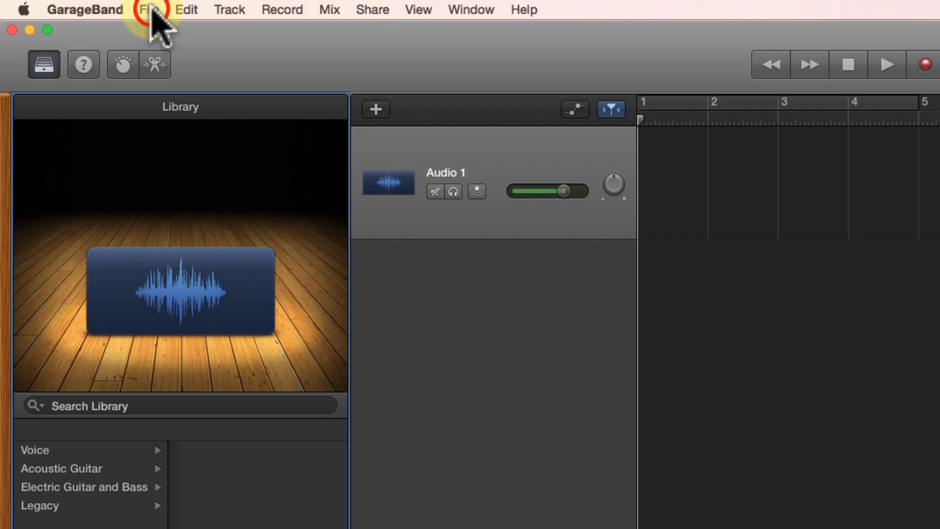
pyautogui.click(229, 10)
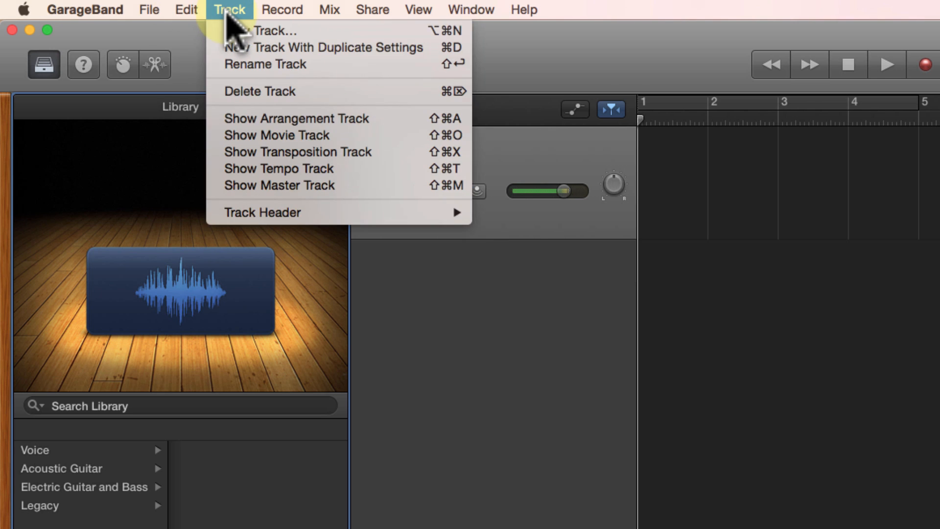
pyautogui.click(329, 10)
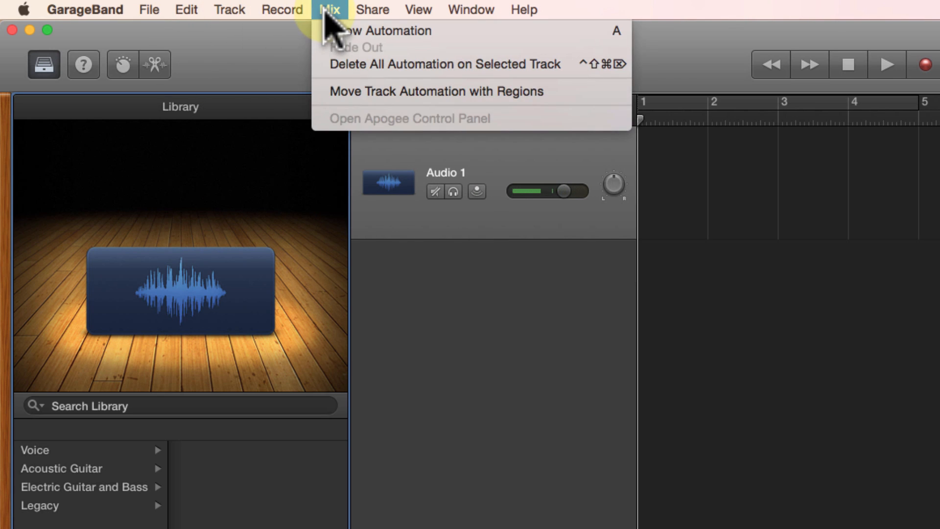
pyautogui.click(372, 10)
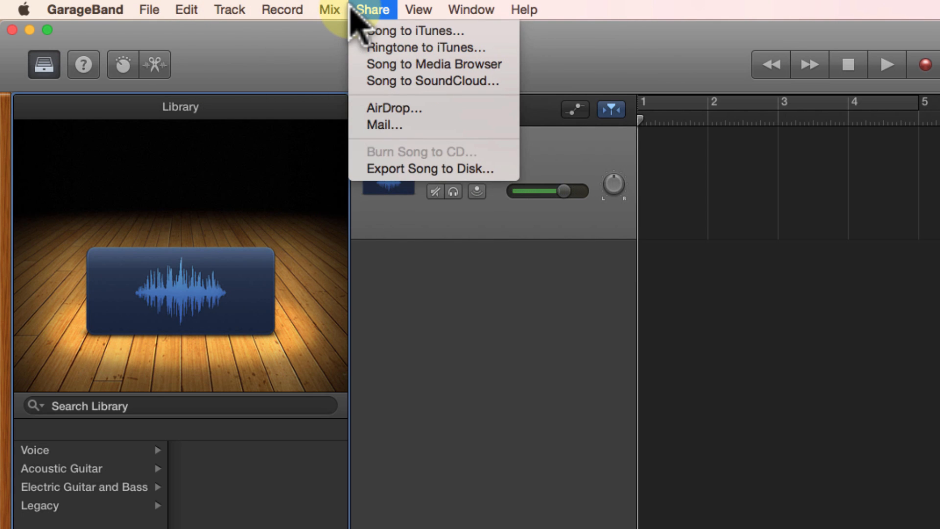
pyautogui.click(418, 10)
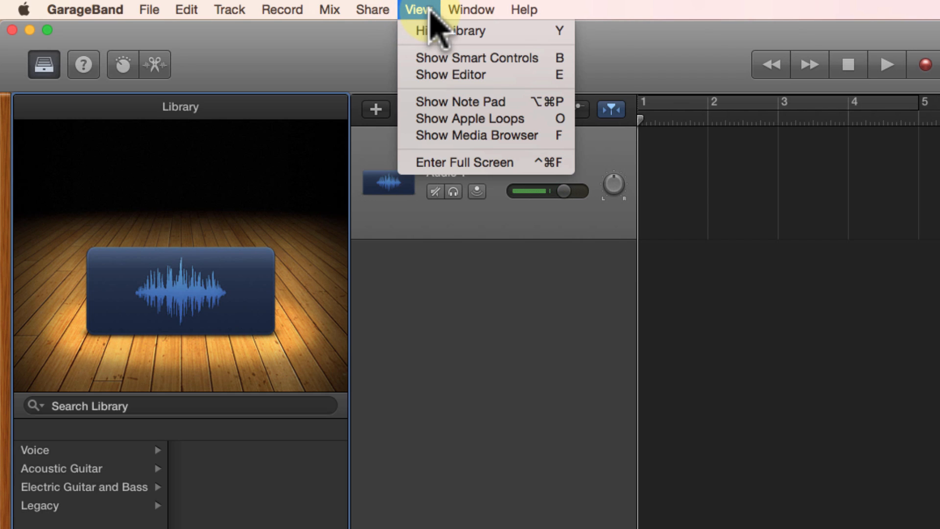
pyautogui.click(470, 10)
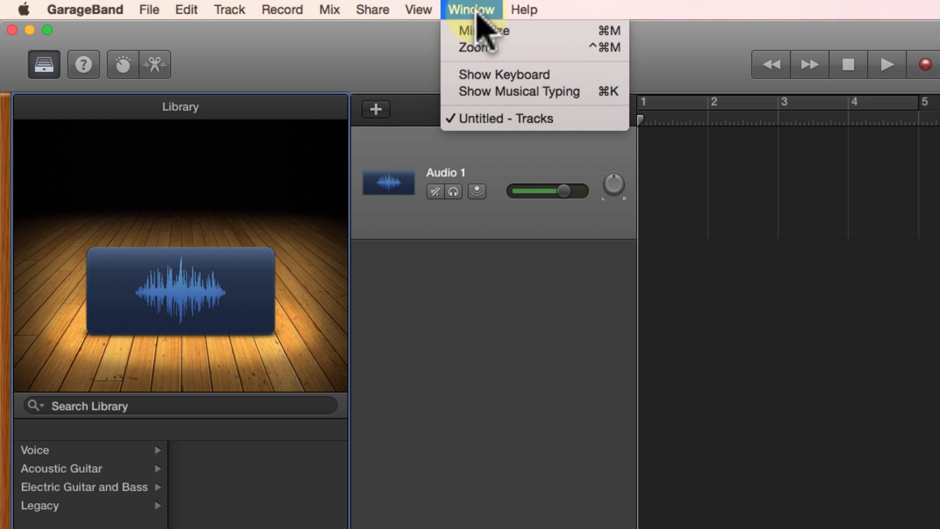
pyautogui.click(418, 10)
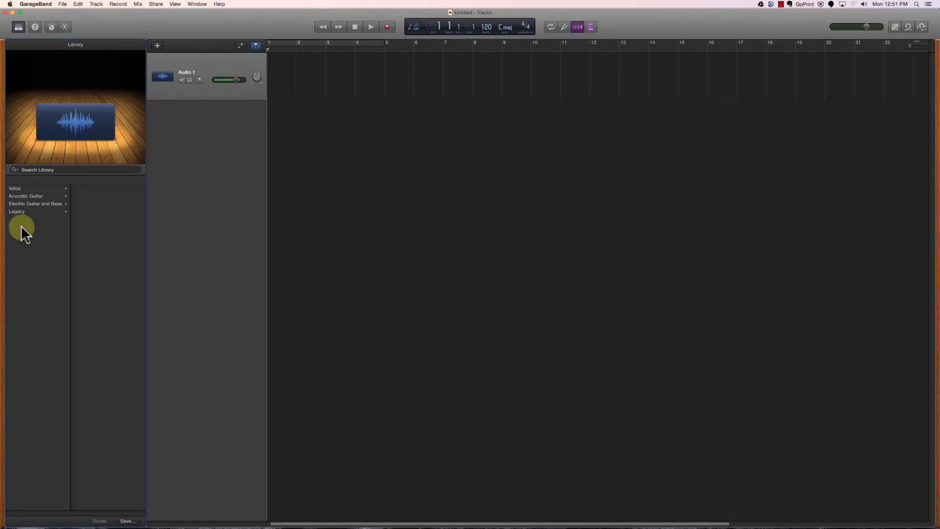
pyautogui.moveTo(56, 324)
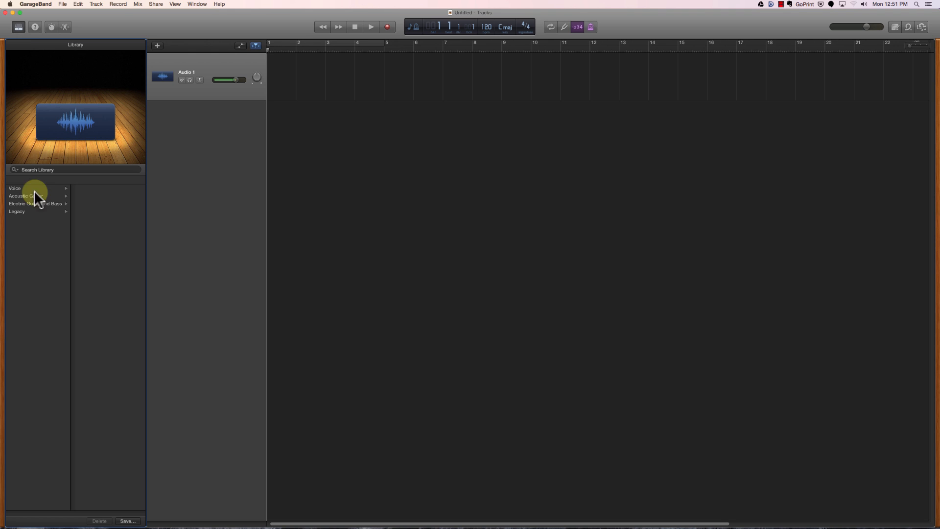
# Hide and re-show the sound library, then turn on floating Quick Help tips
pyautogui.click(19, 26)
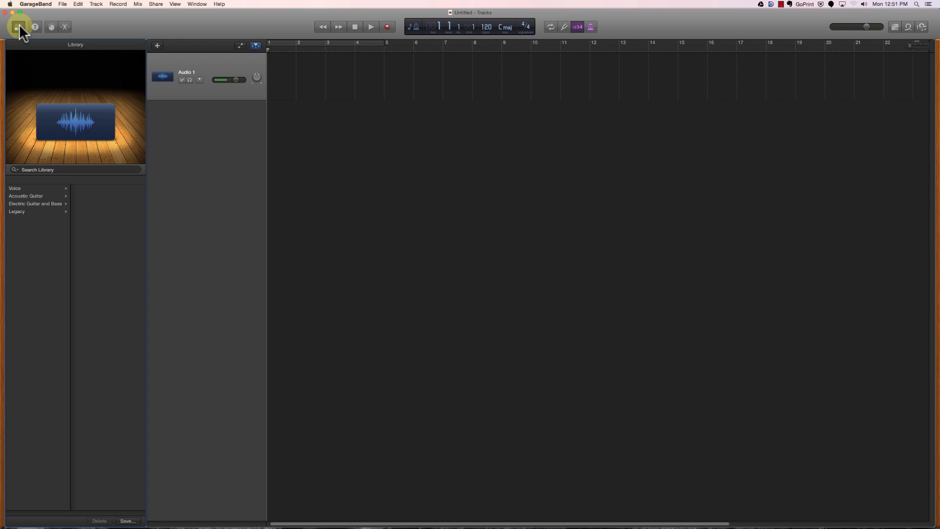
pyautogui.click(20, 26)
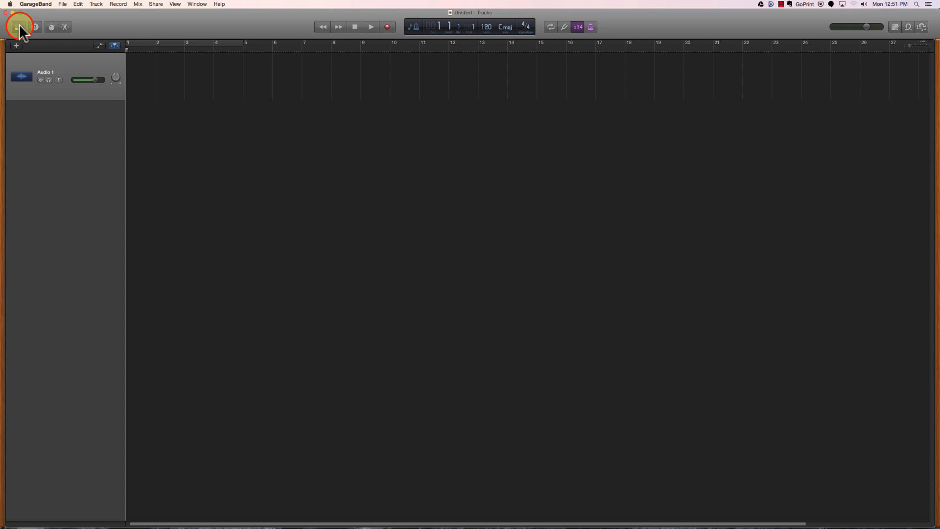
pyautogui.click(19, 26)
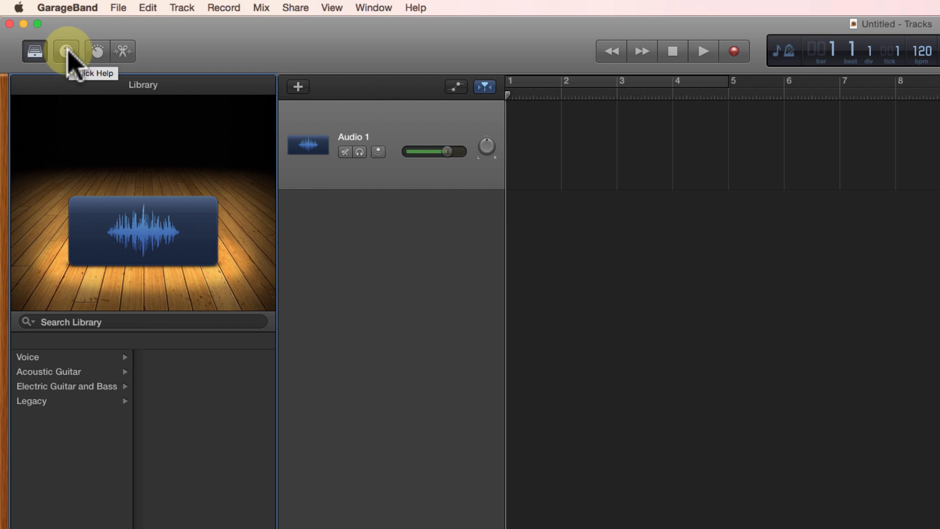
pyautogui.click(66, 51)
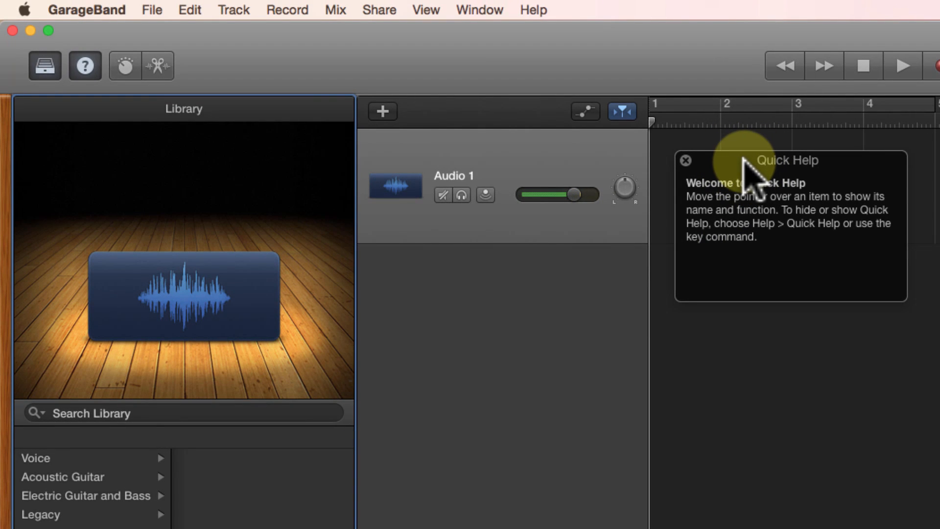
pyautogui.moveTo(125, 66)
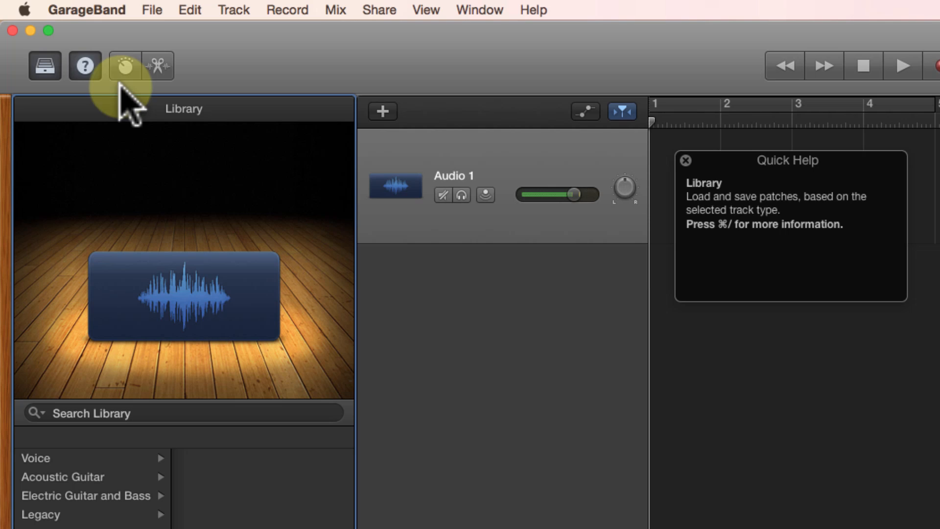
pyautogui.moveTo(84, 66)
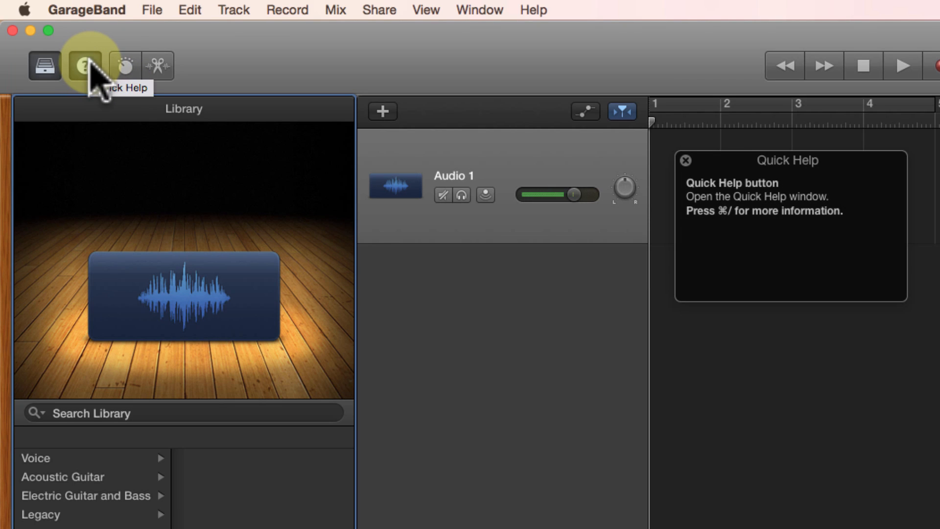
pyautogui.moveTo(125, 66)
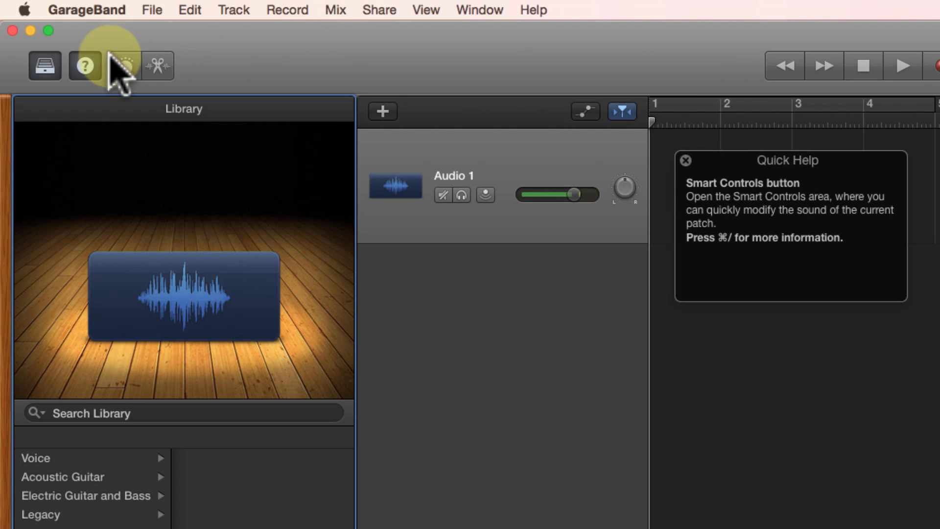
pyautogui.moveTo(125, 65)
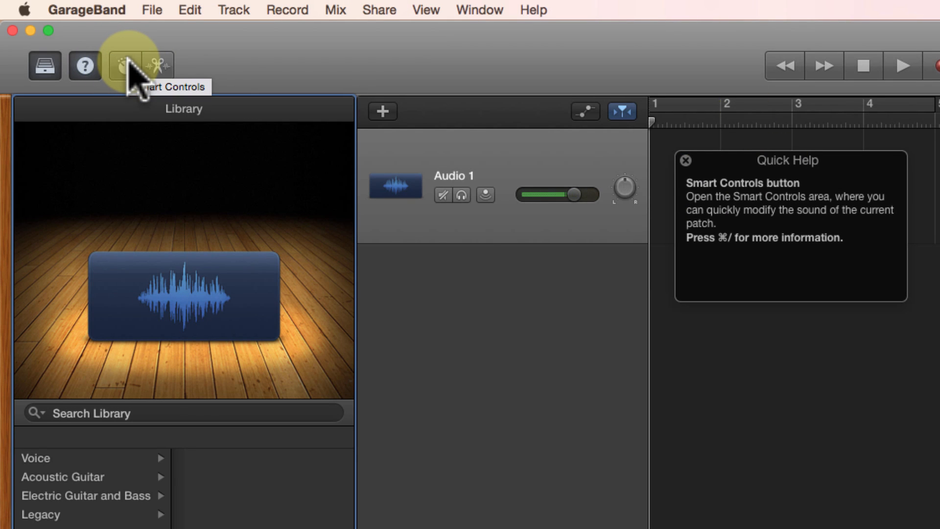
pyautogui.moveTo(156, 65)
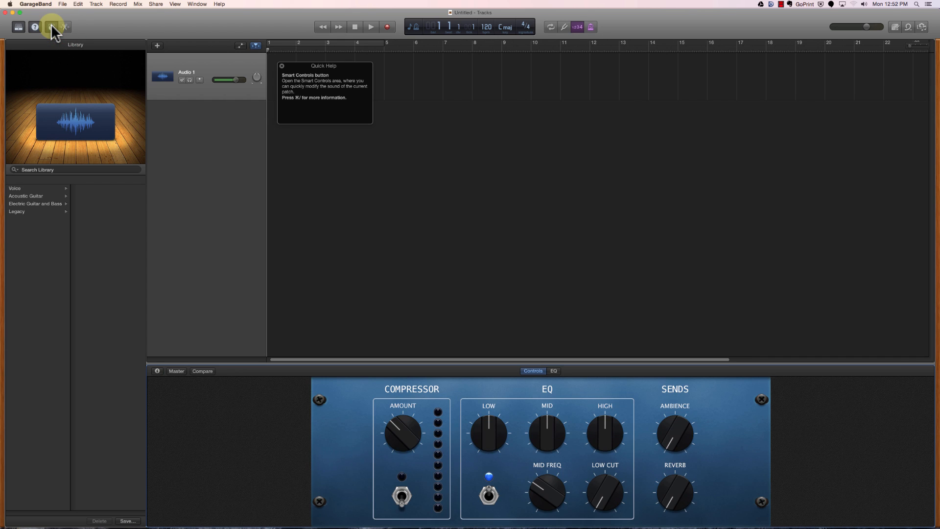
pyautogui.moveTo(65, 27)
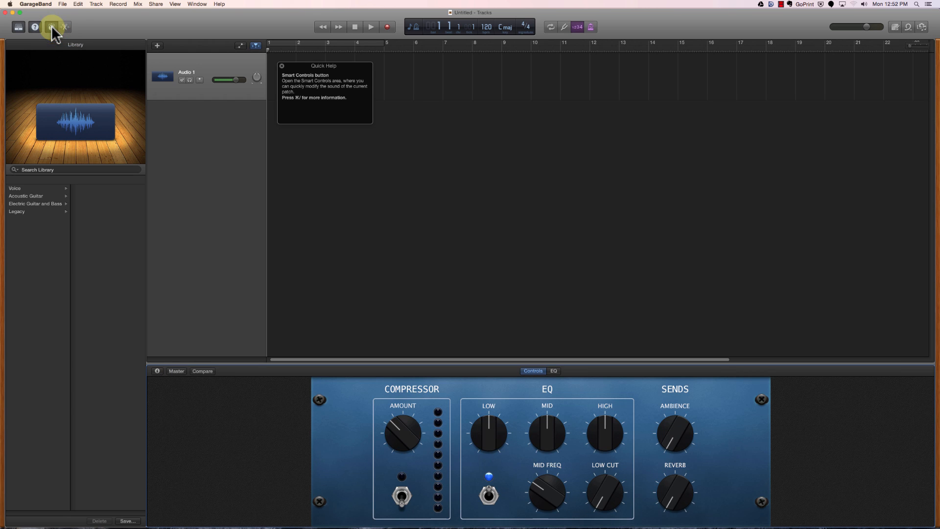
# Toggle the track's Smart Controls (compressor and EQ) panel, leaving it hidden
pyautogui.click(51, 27)
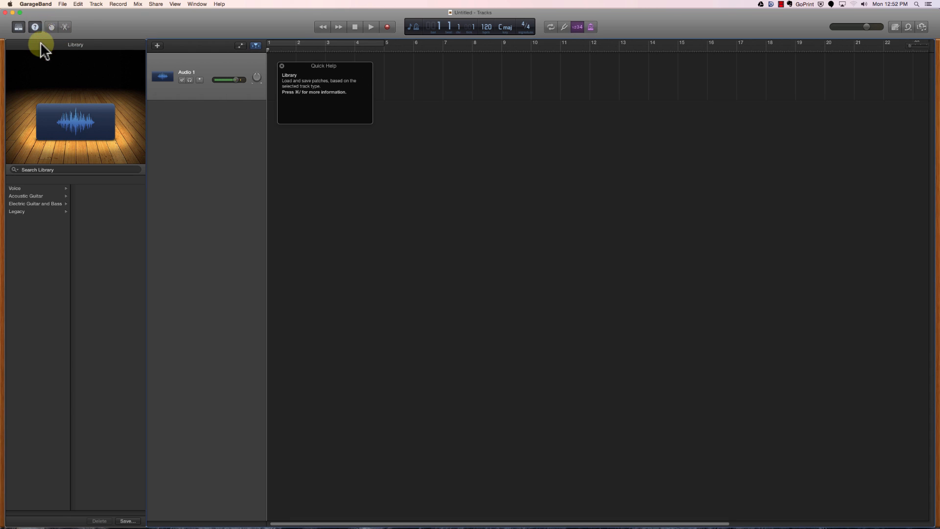
pyautogui.click(51, 27)
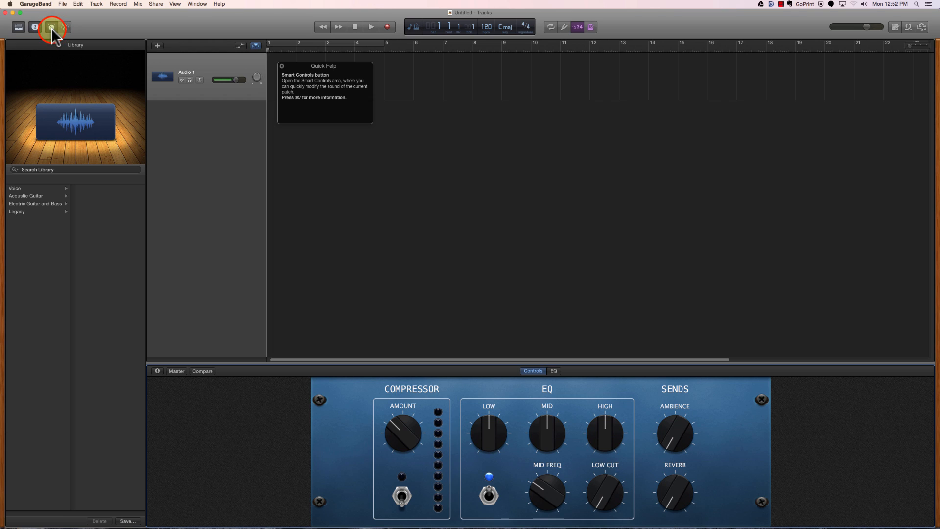
pyautogui.click(51, 27)
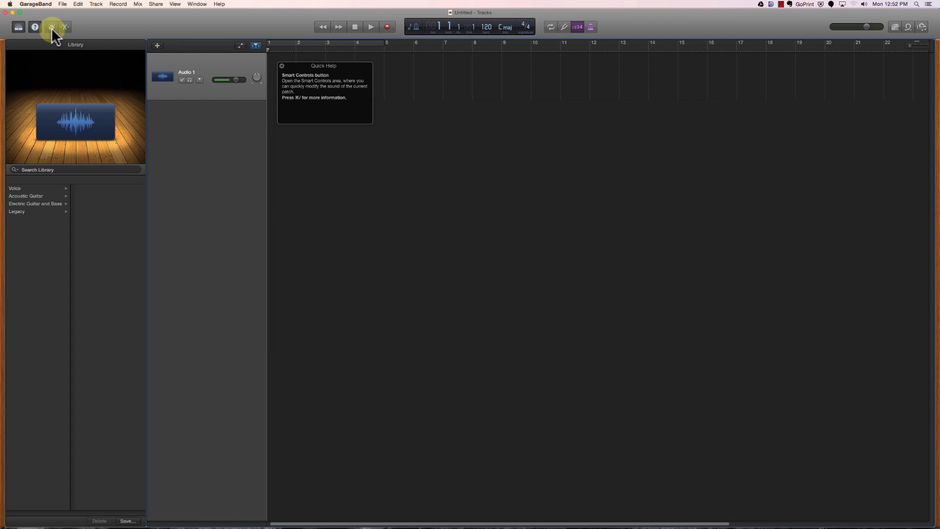
pyautogui.moveTo(35, 28)
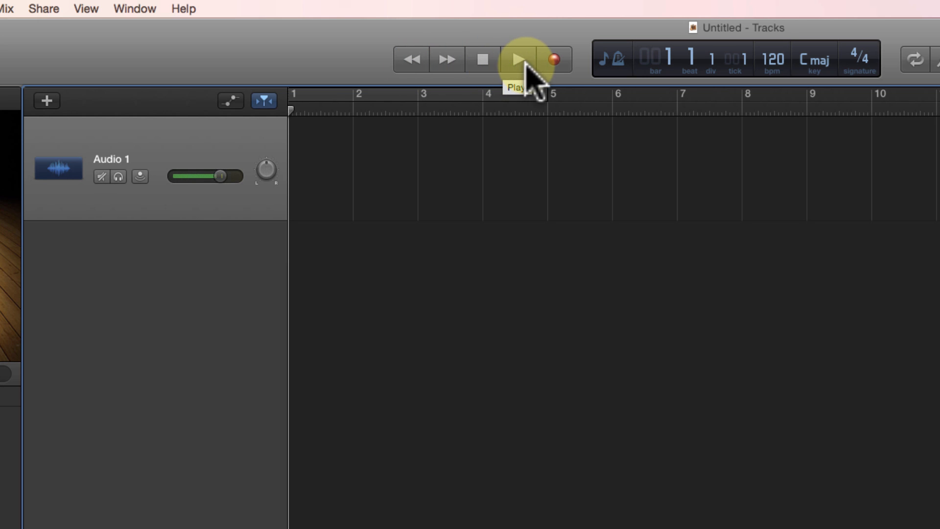
pyautogui.moveTo(576, 66)
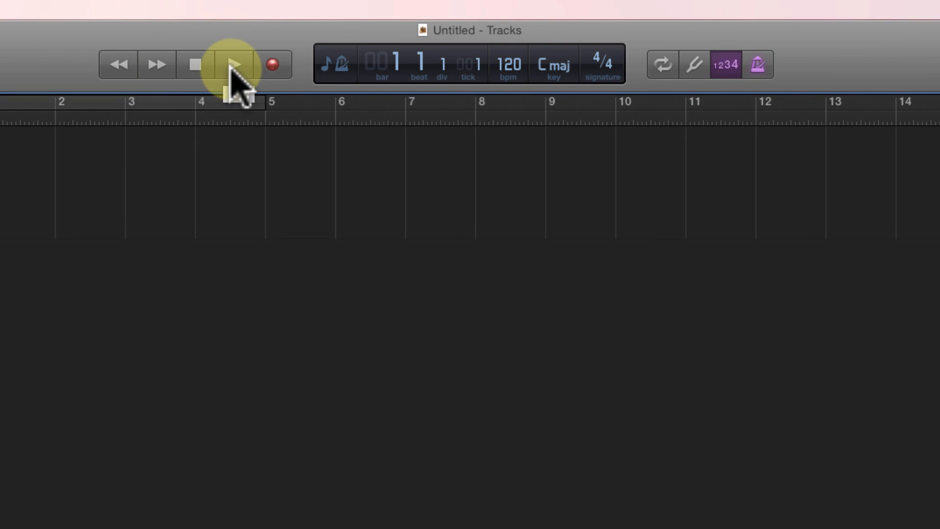
pyautogui.moveTo(456, 72)
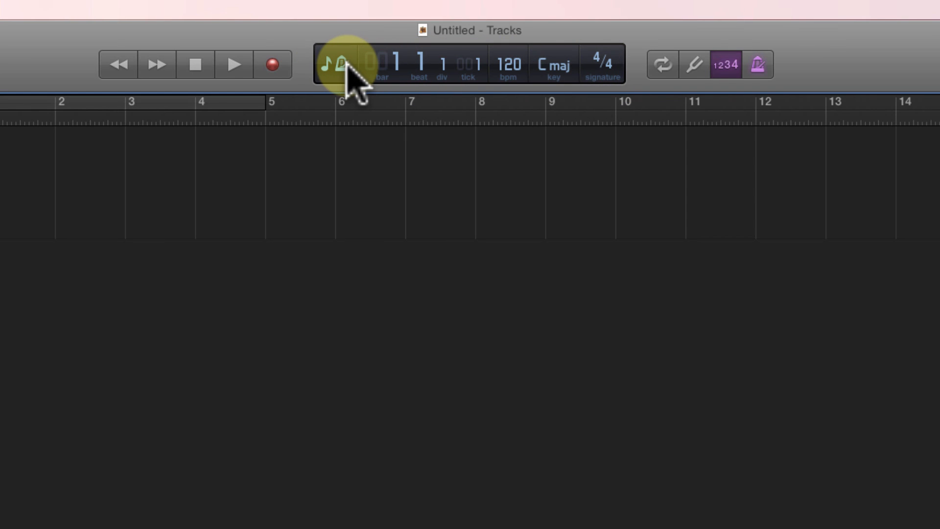
pyautogui.moveTo(340, 65)
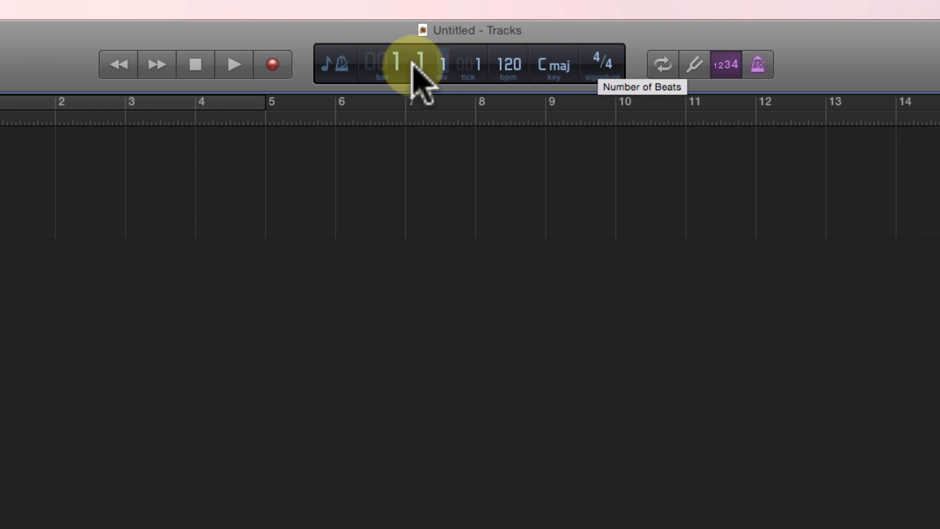
pyautogui.moveTo(348, 65)
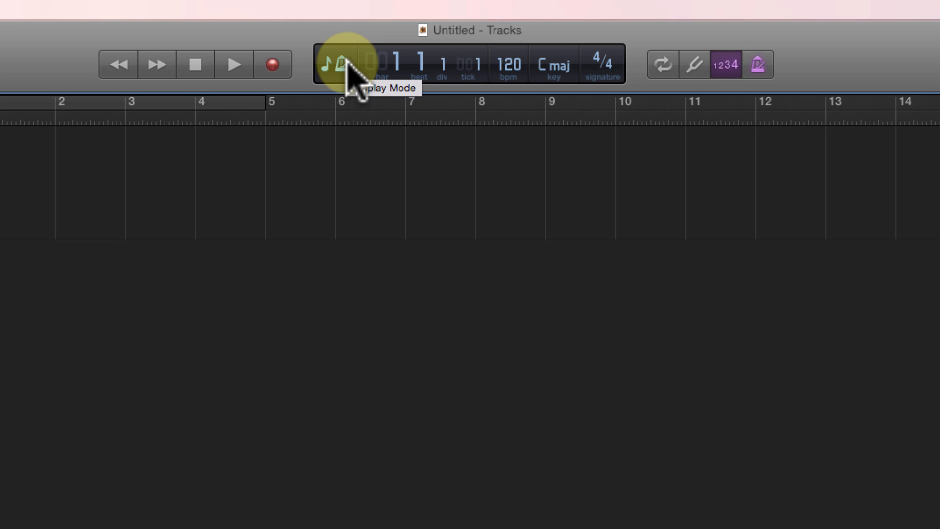
# Switch the LCD position readout from Beats & Project to elapsed Time
pyautogui.click(336, 64)
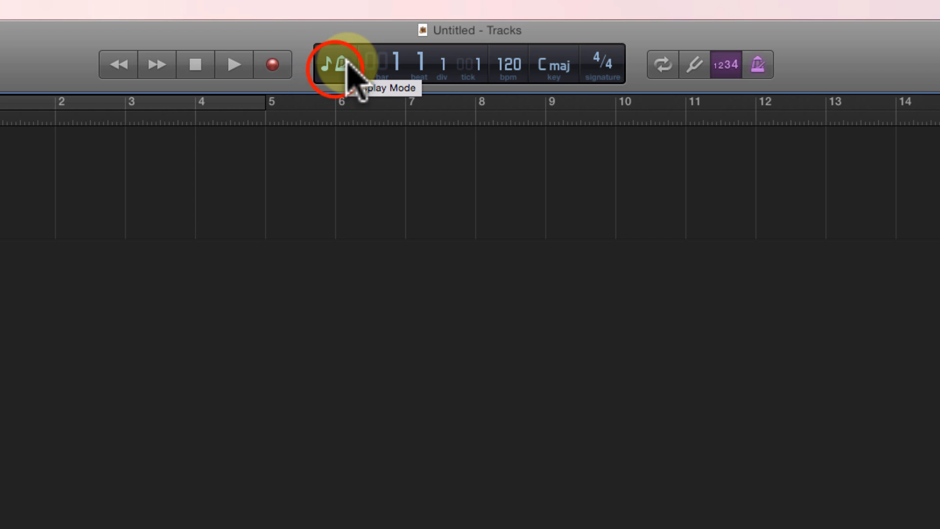
pyautogui.click(336, 64)
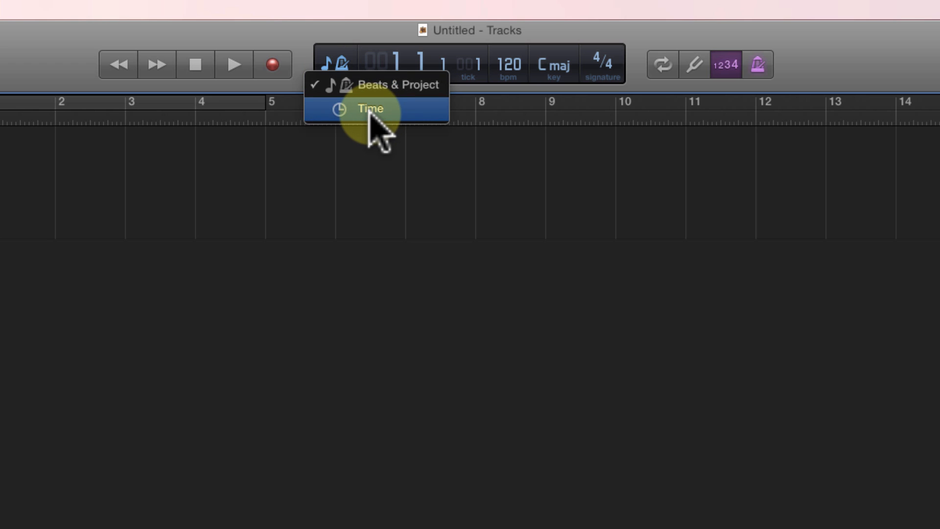
pyautogui.click(369, 109)
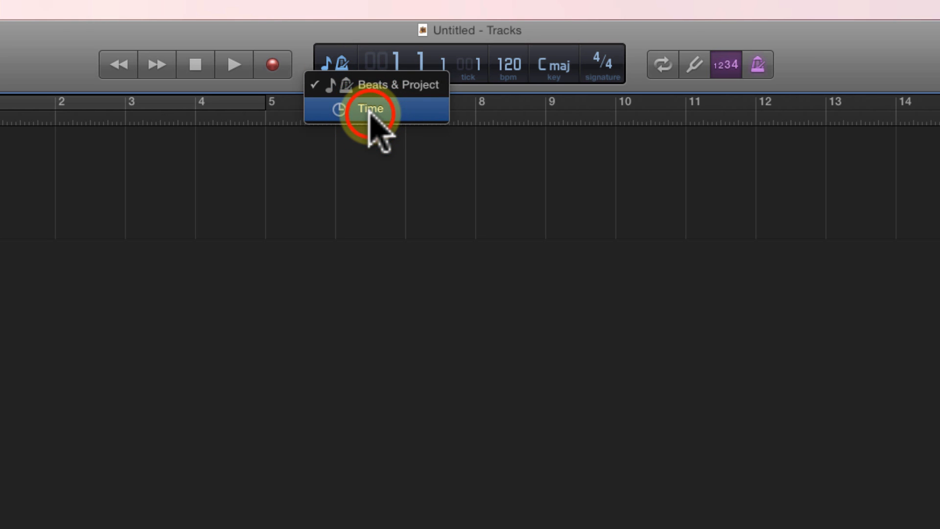
pyautogui.click(370, 111)
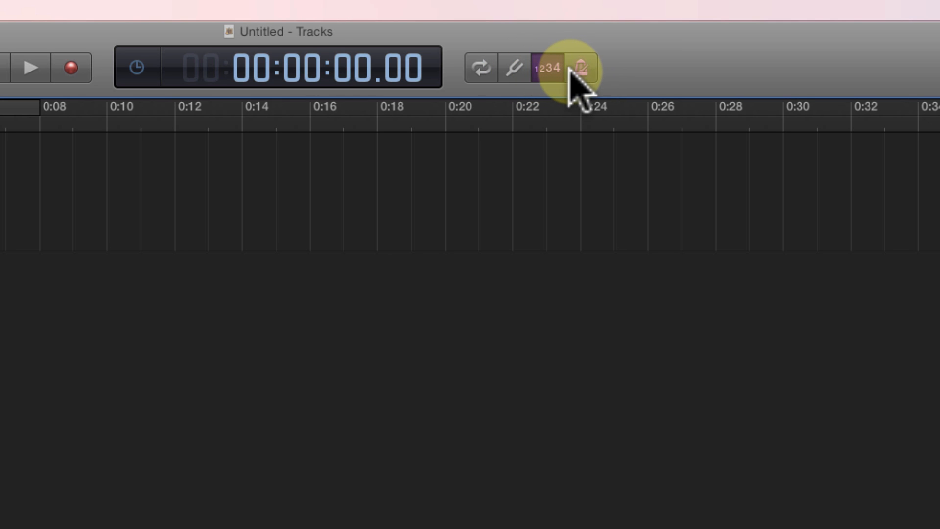
pyautogui.moveTo(582, 68)
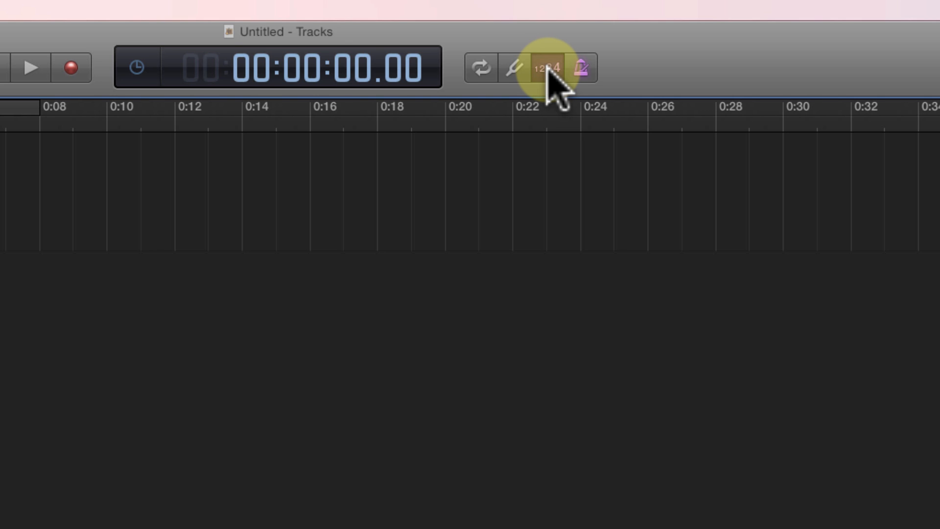
# Toggle the 1234 Count In button, leaving the recording count-in off
pyautogui.click(545, 68)
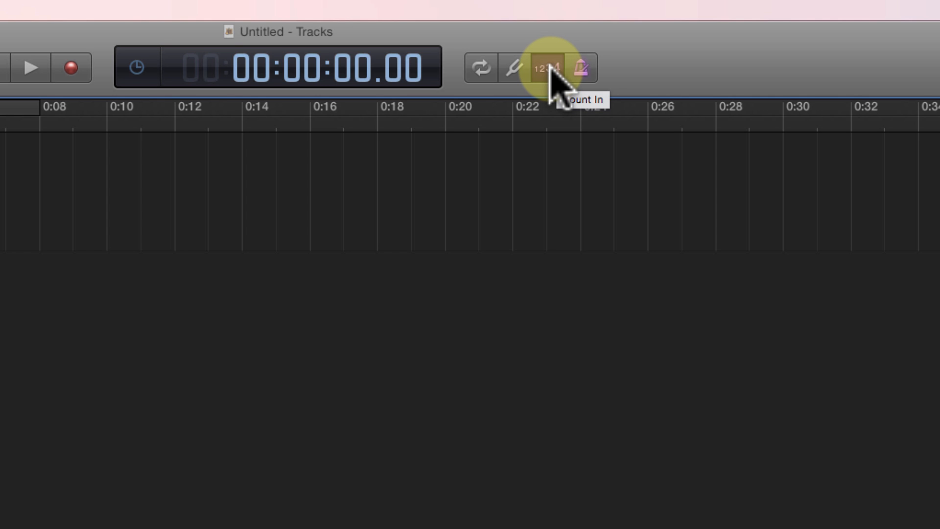
pyautogui.click(546, 68)
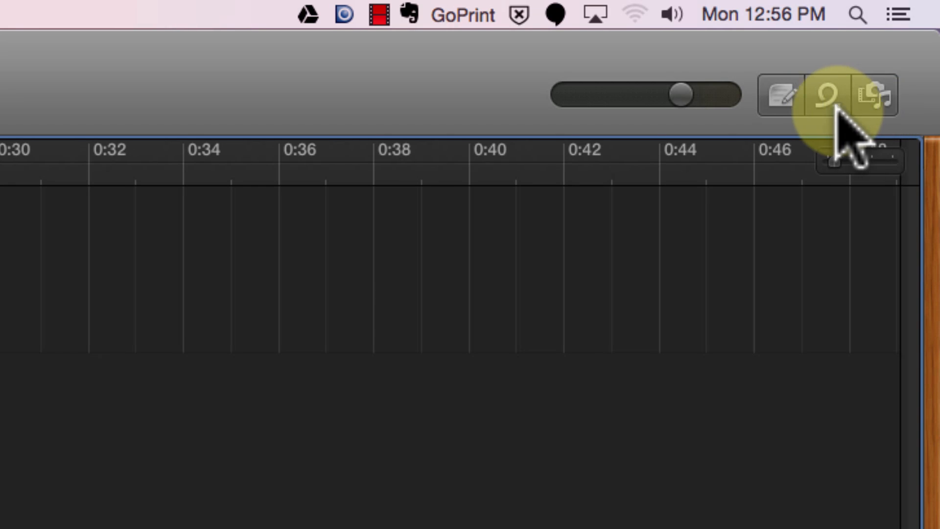
pyautogui.moveTo(782, 96)
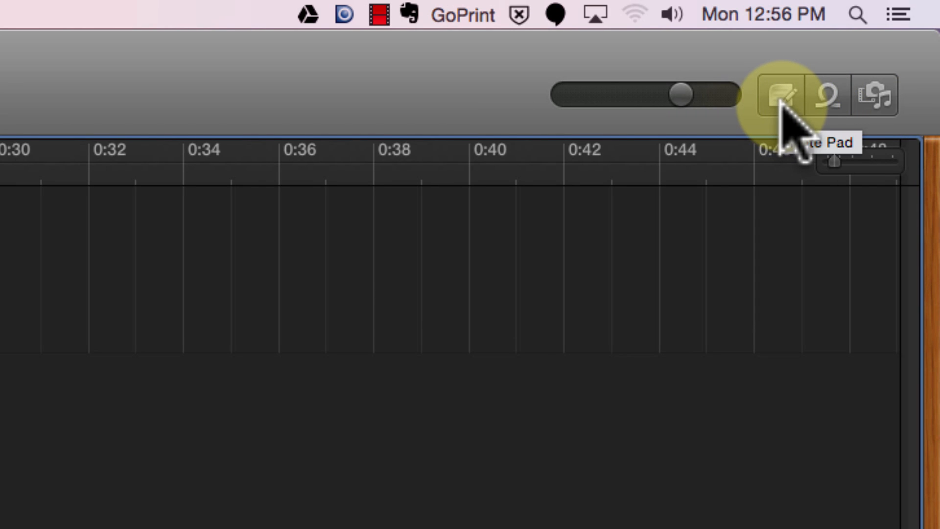
# Show the note pad, loop browser and media browser in turn, then hide the media browser
pyautogui.click(780, 96)
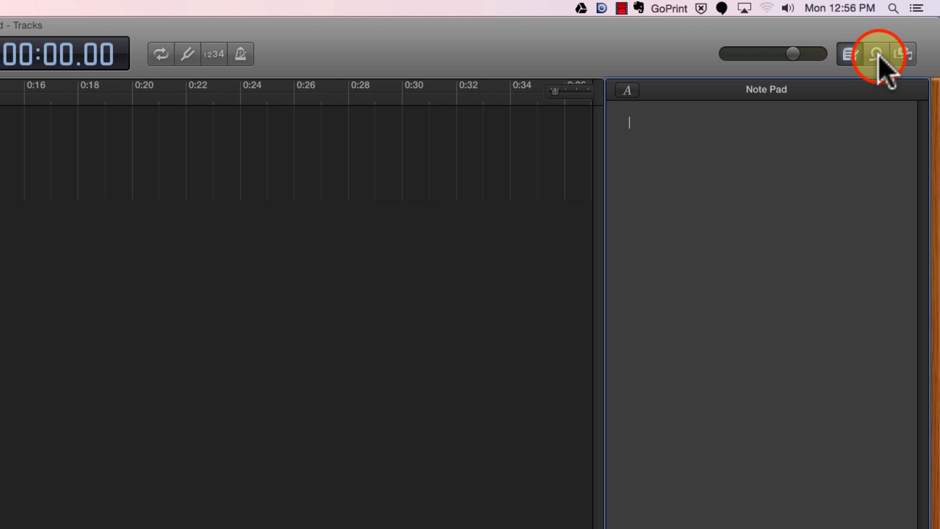
pyautogui.click(878, 53)
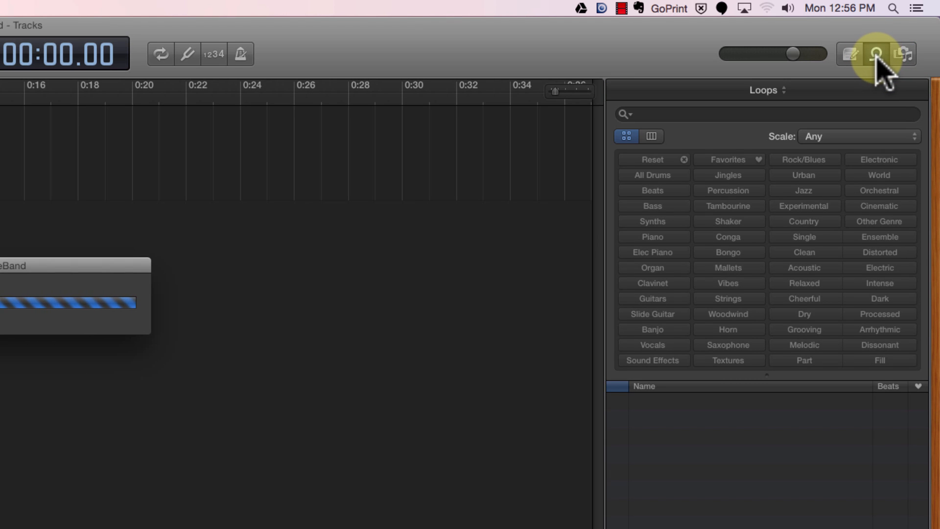
pyautogui.click(876, 54)
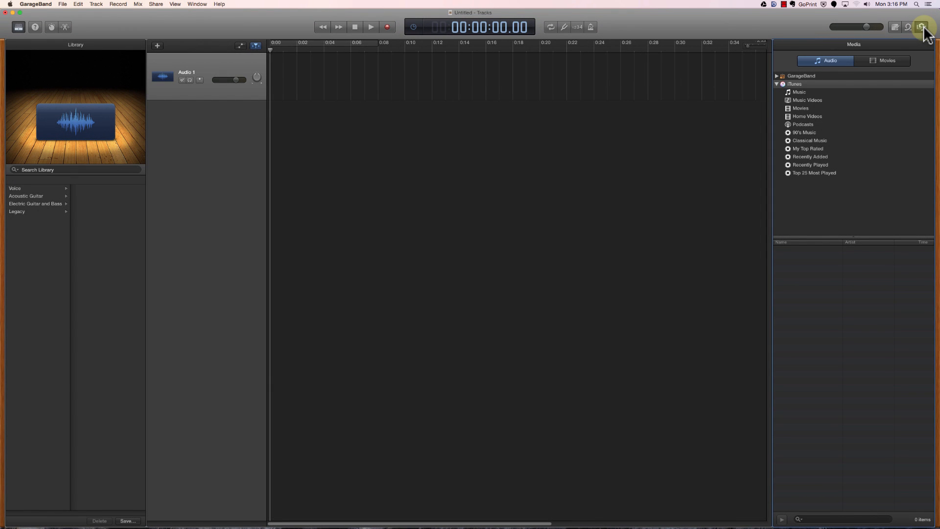
pyautogui.click(922, 27)
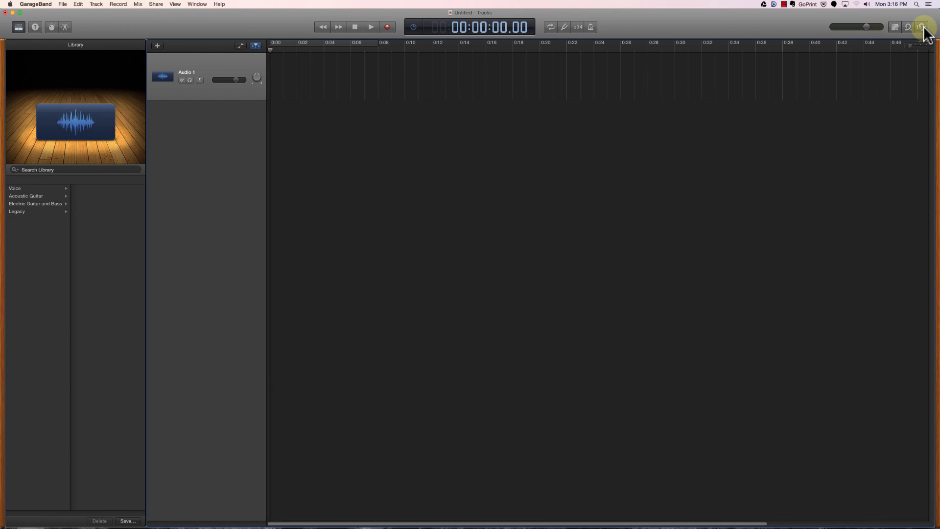
pyautogui.moveTo(814, 13)
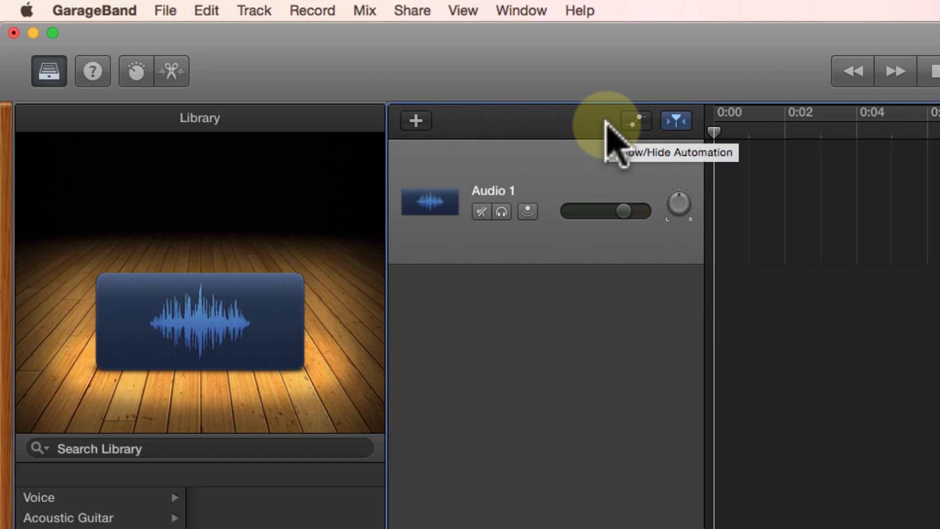
pyautogui.moveTo(468, 141)
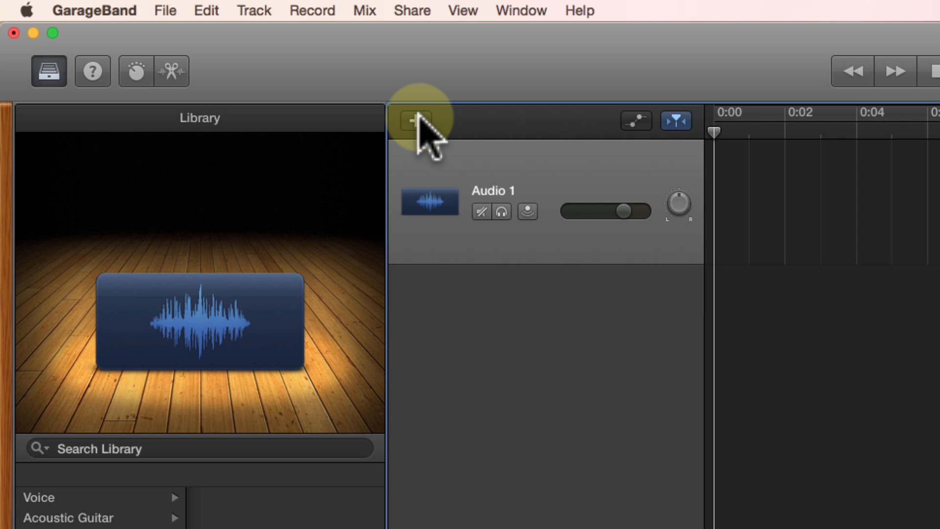
pyautogui.moveTo(579, 147)
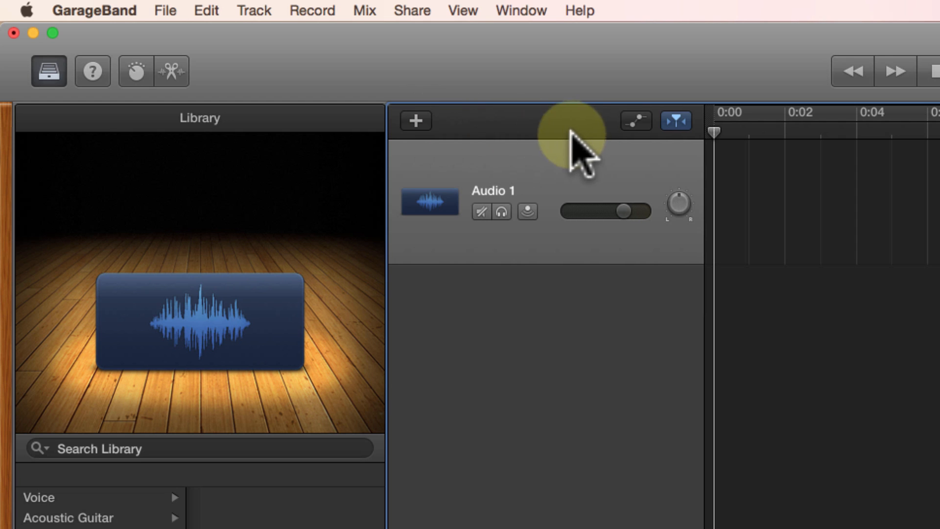
pyautogui.moveTo(634, 121)
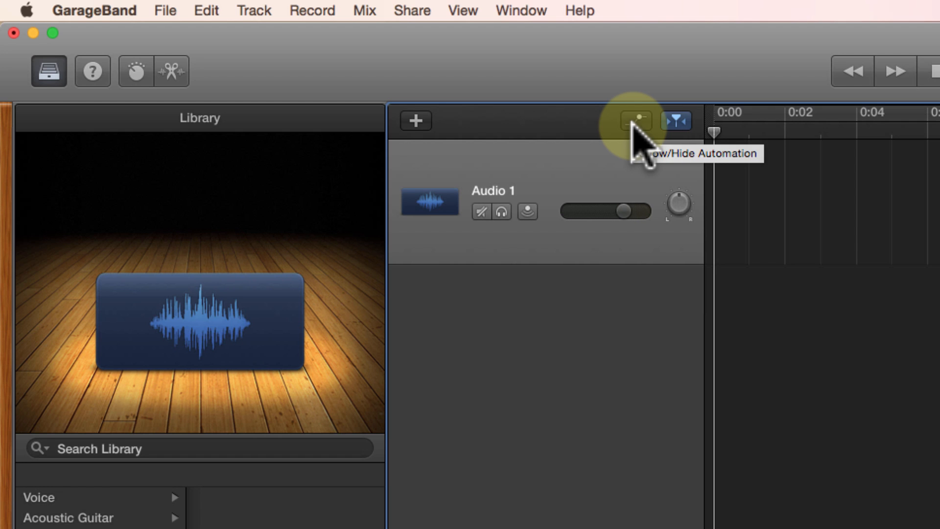
pyautogui.click(632, 121)
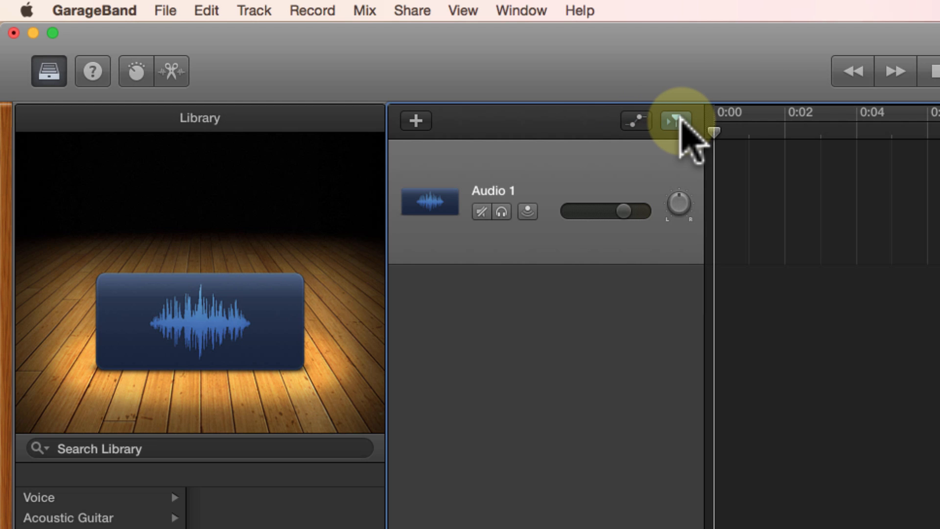
pyautogui.moveTo(675, 121)
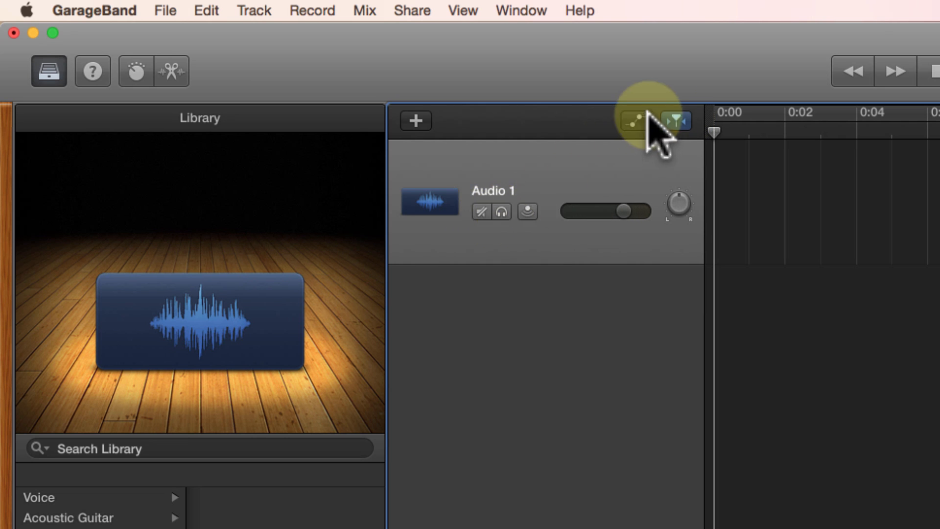
pyautogui.click(629, 120)
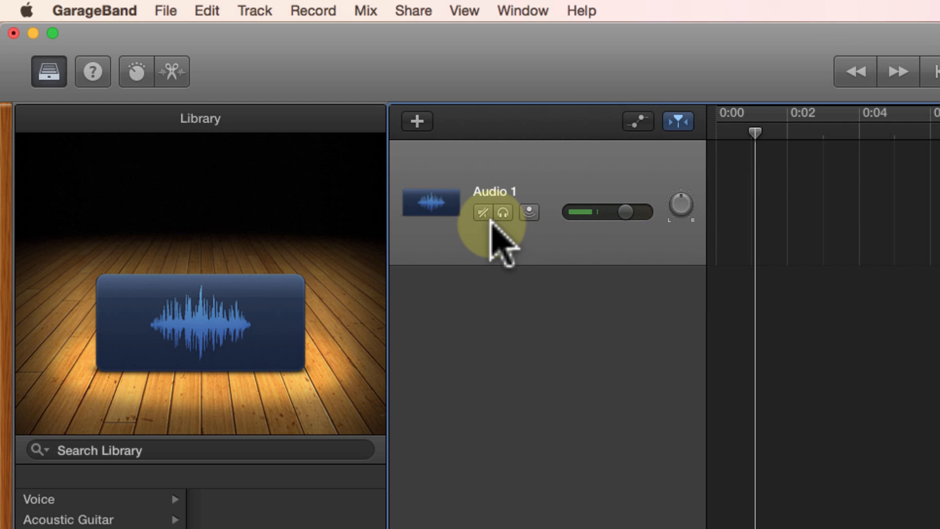
pyautogui.click(482, 213)
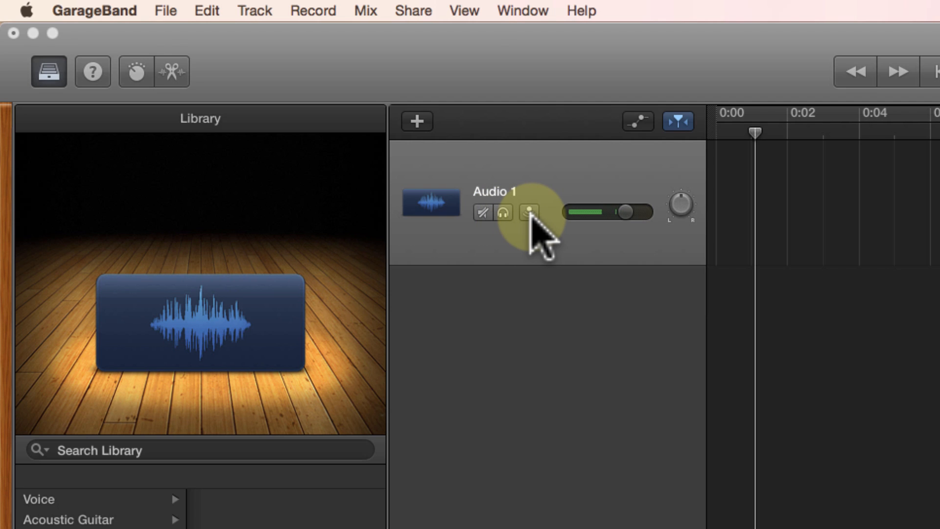
pyautogui.click(530, 213)
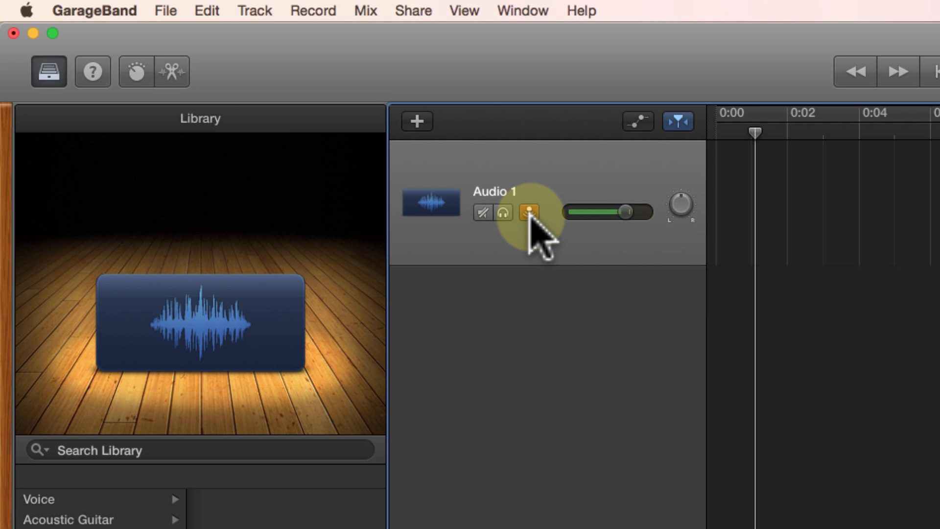
pyautogui.click(529, 213)
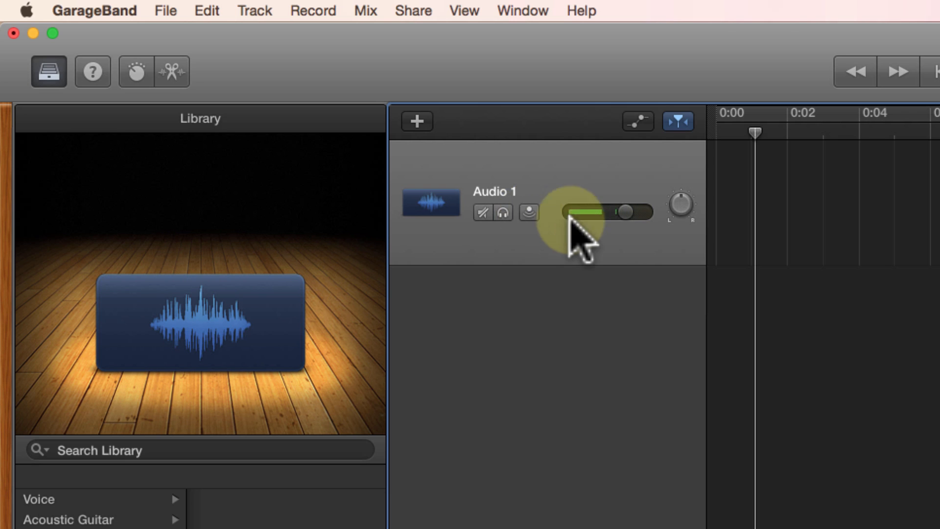
pyautogui.moveTo(581, 212); pyautogui.dragTo(628, 212)
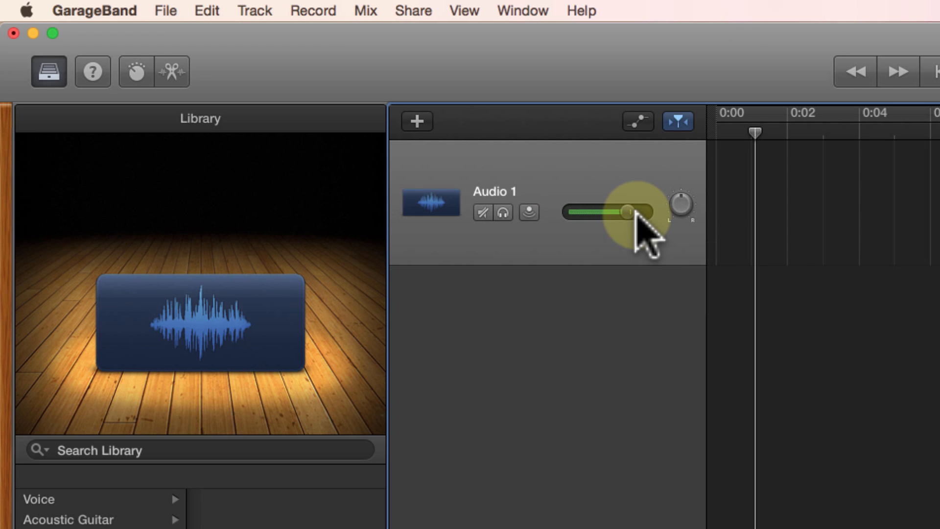
pyautogui.moveTo(633, 211); pyautogui.dragTo(626, 212)
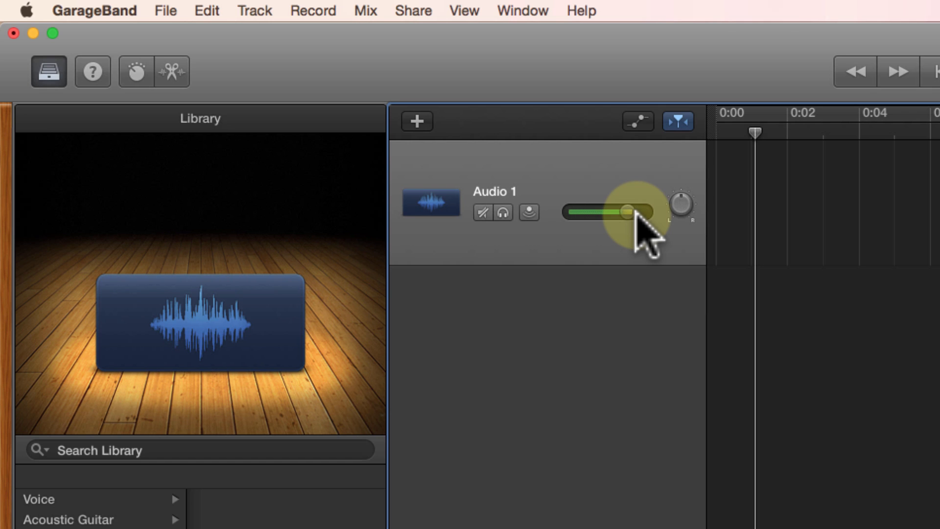
pyautogui.moveTo(627, 212); pyautogui.dragTo(611, 212)
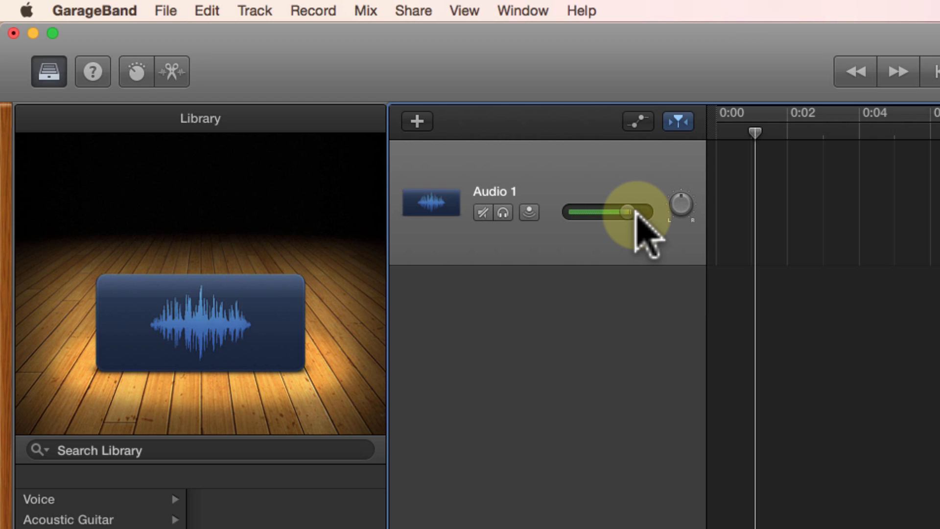
pyautogui.moveTo(627, 212); pyautogui.dragTo(624, 211)
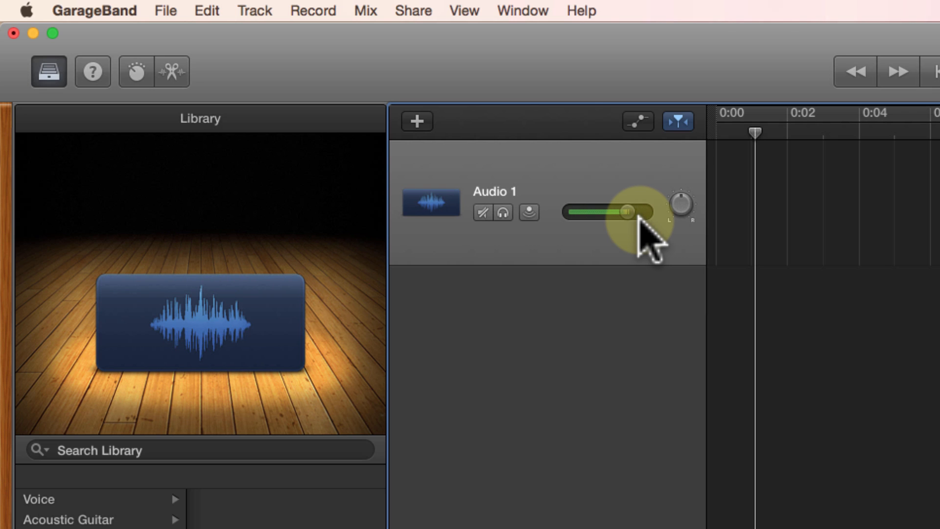
pyautogui.moveTo(625, 211); pyautogui.dragTo(610, 212)
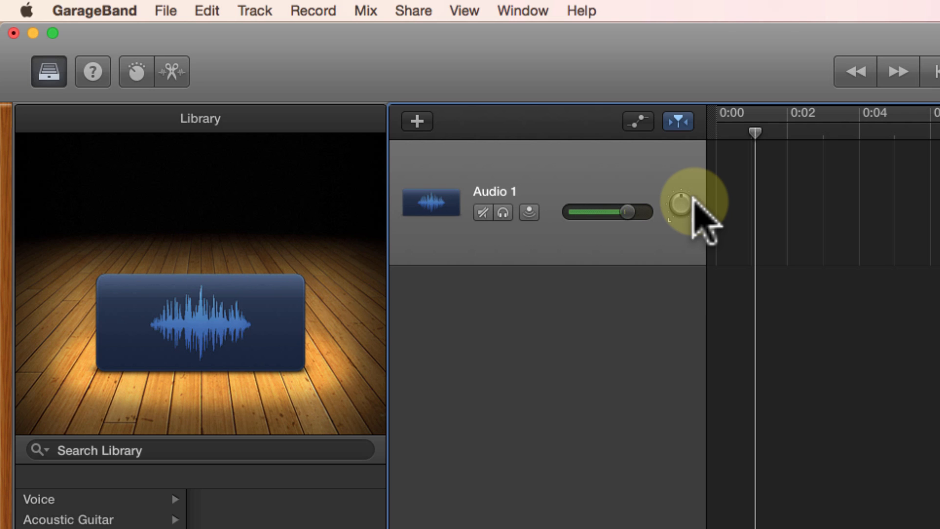
pyautogui.moveTo(633, 212); pyautogui.dragTo(611, 211)
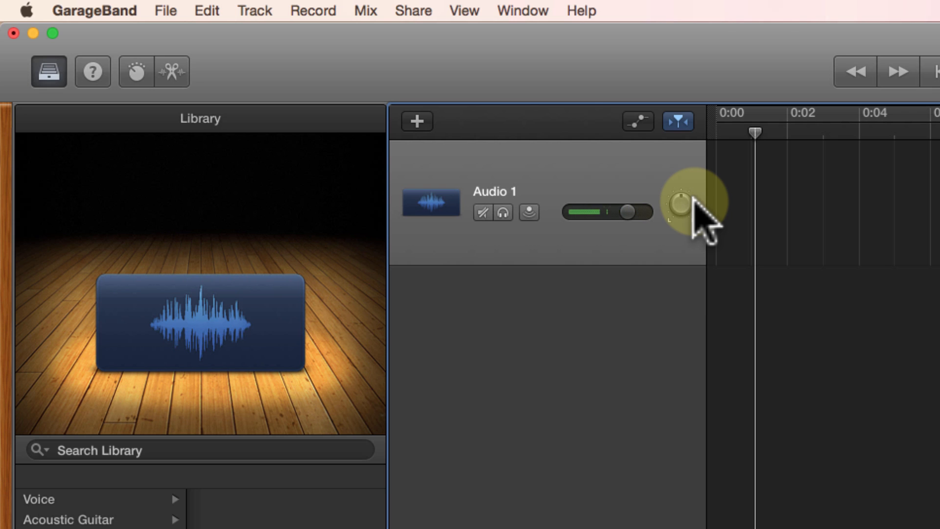